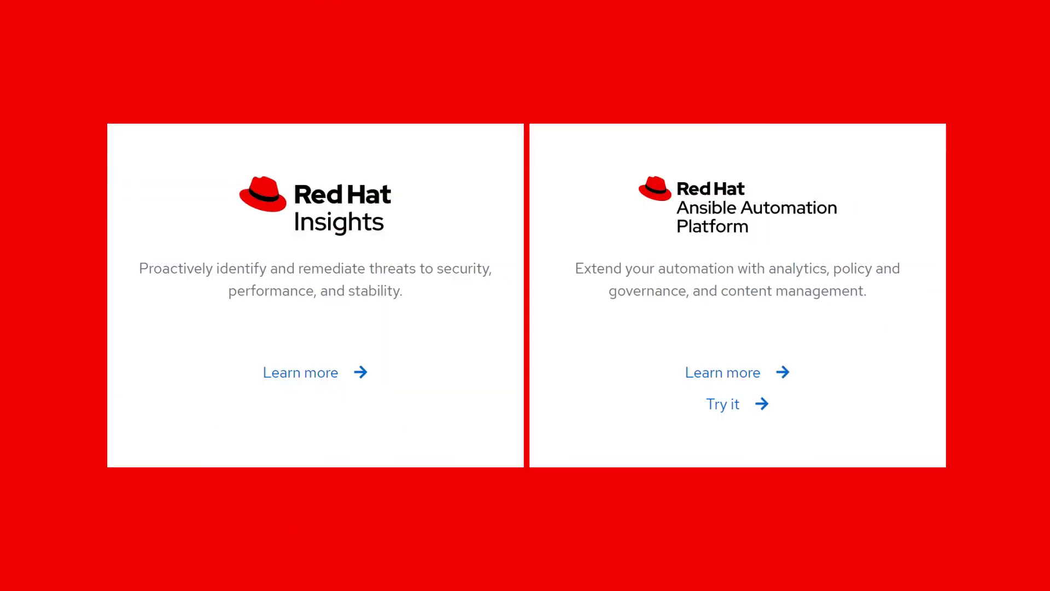
Start the Ansible Automation Platform trial, landing on the cloud.redhat.com evaluation download page.
click(723, 404)
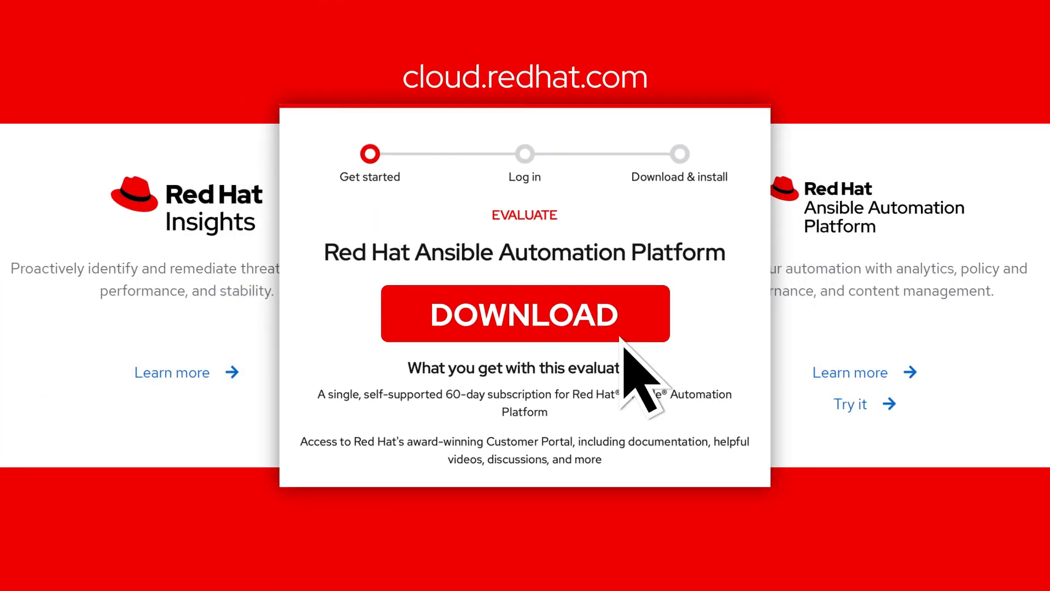